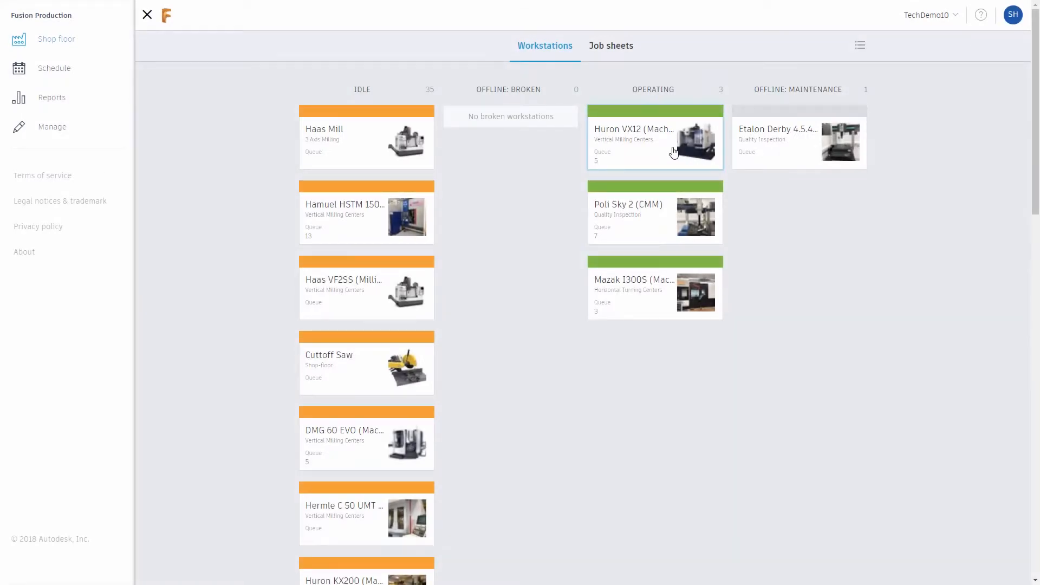
Review the Huron VX12 workstation's description and hourly utilization, then return to the shop floor board
left_click(653, 140)
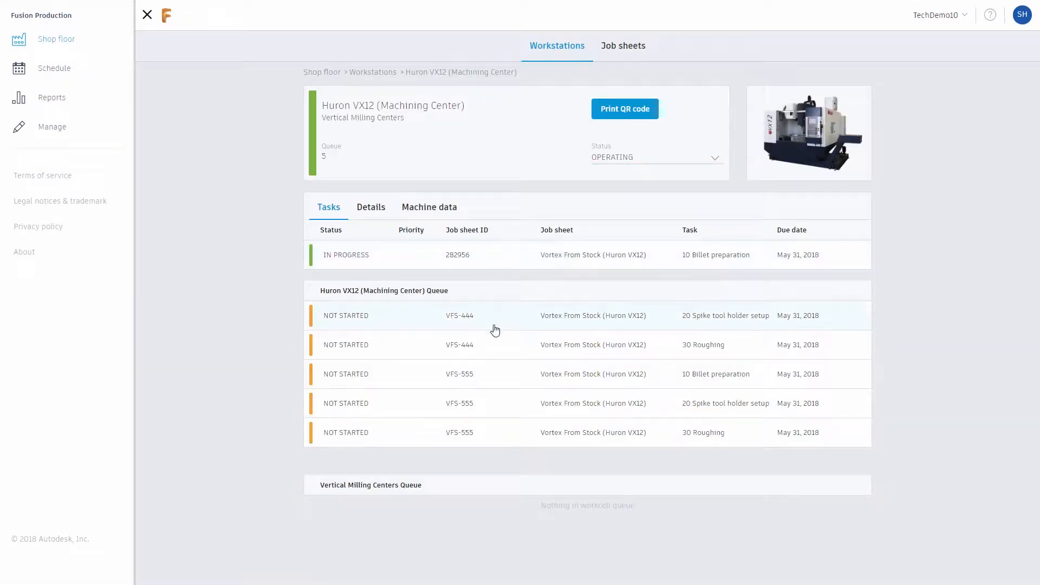
left_click(370, 207)
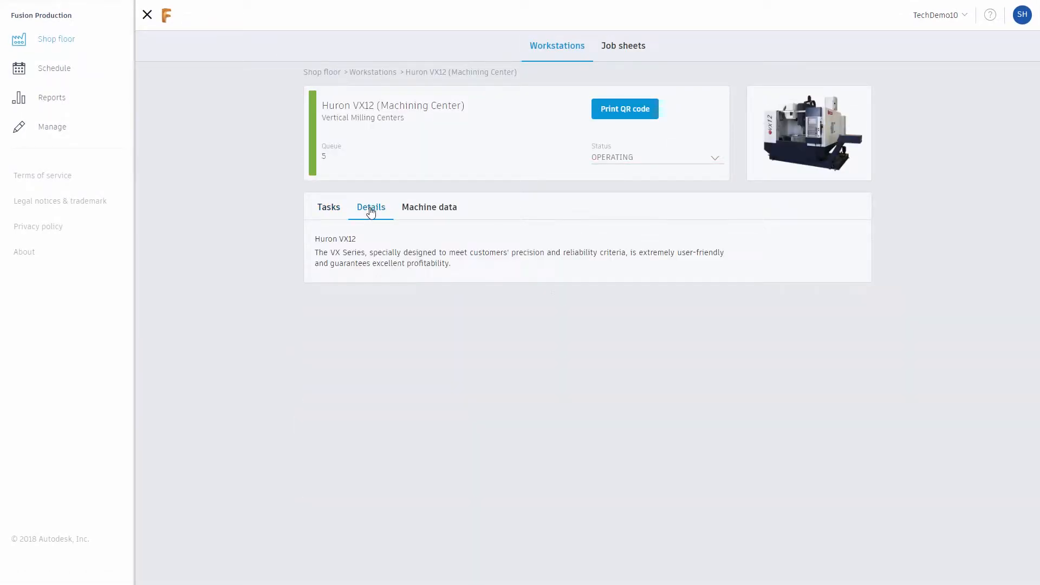
left_click(429, 207)
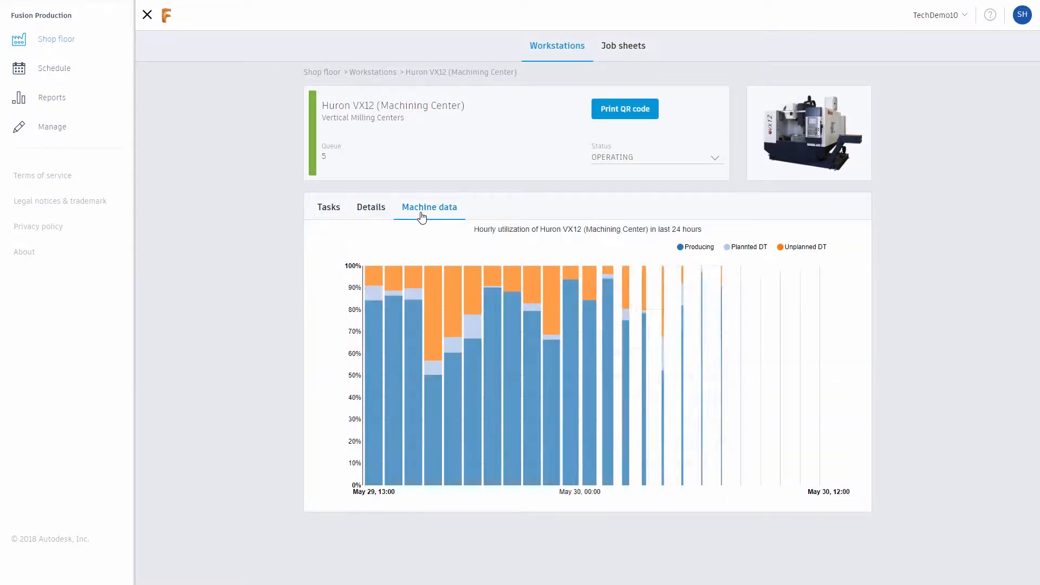
mouse_move(490, 333)
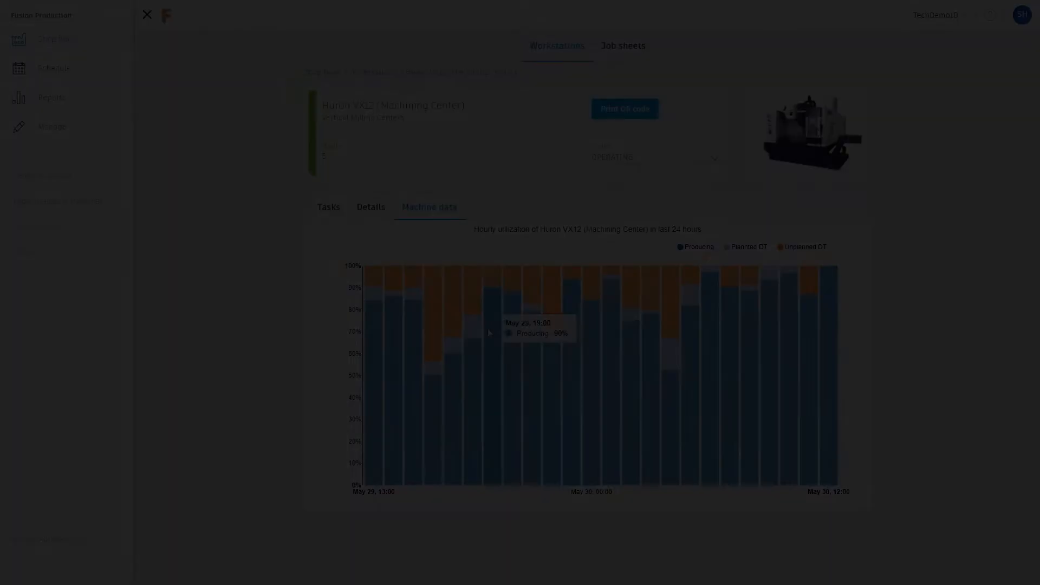
left_click(147, 15)
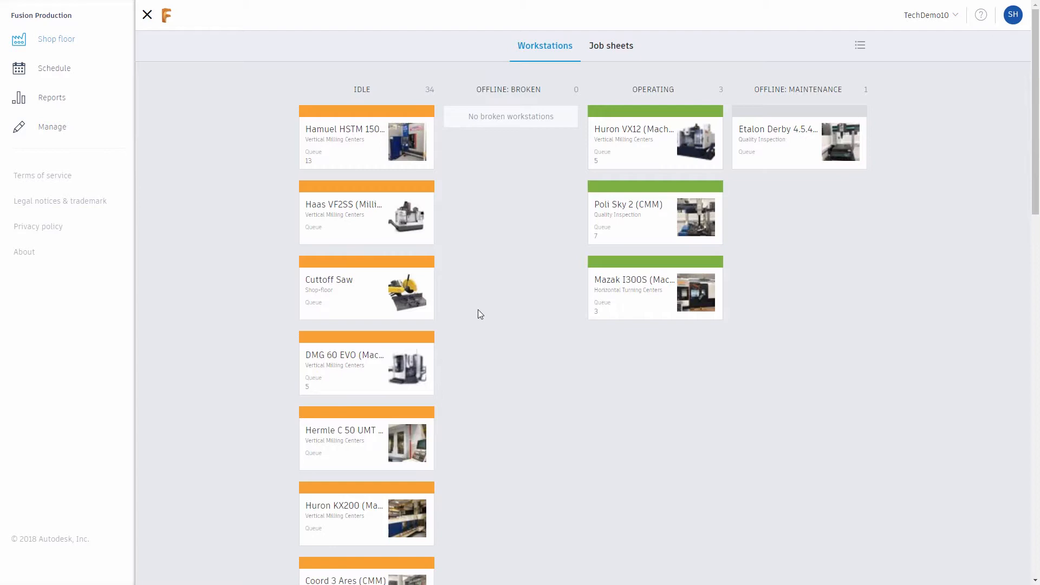
Show the Workcells list in the Manage area
left_click(52, 126)
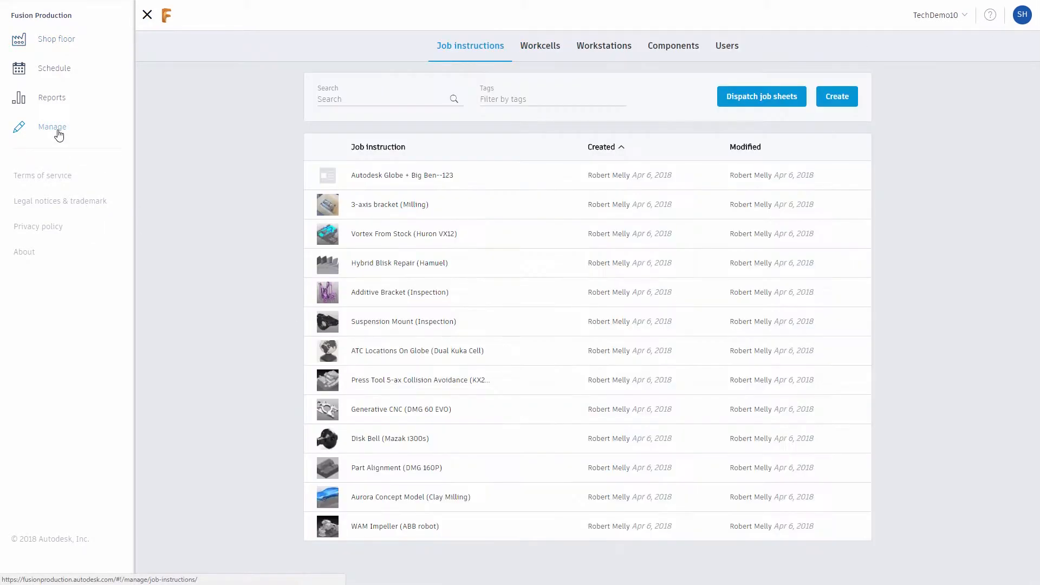
mouse_move(518, 66)
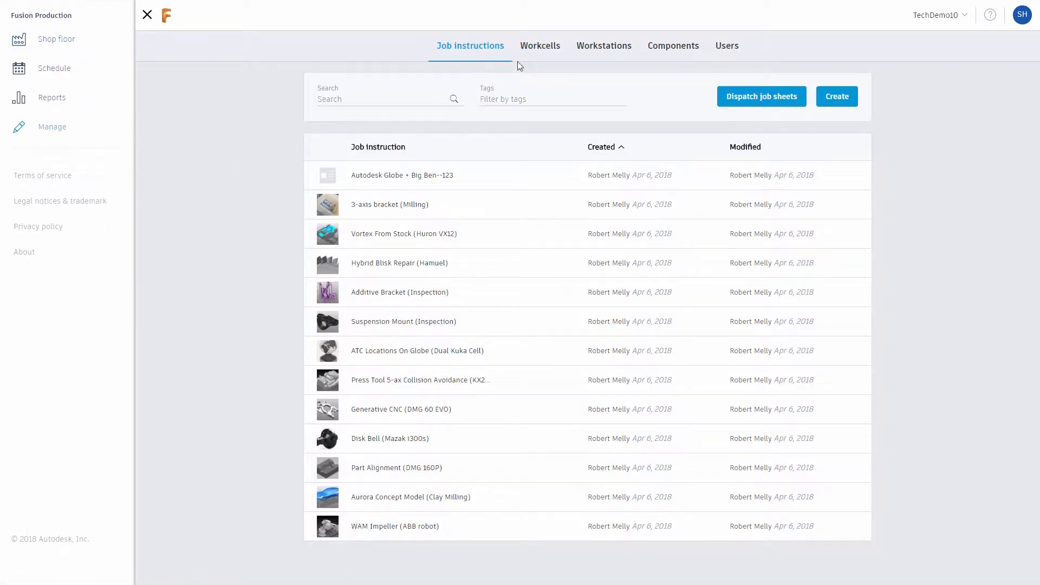
left_click(540, 45)
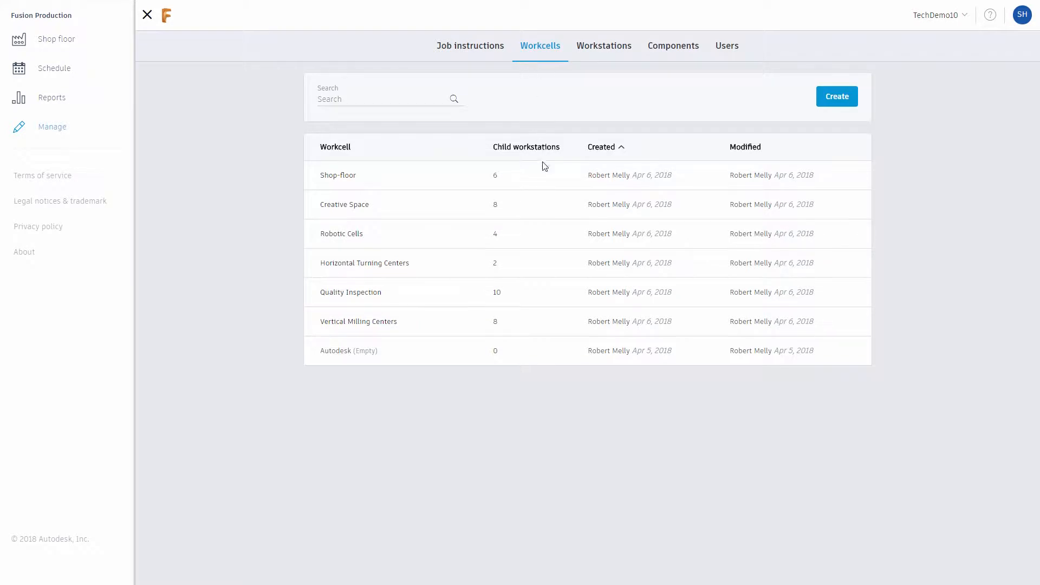
mouse_move(547, 276)
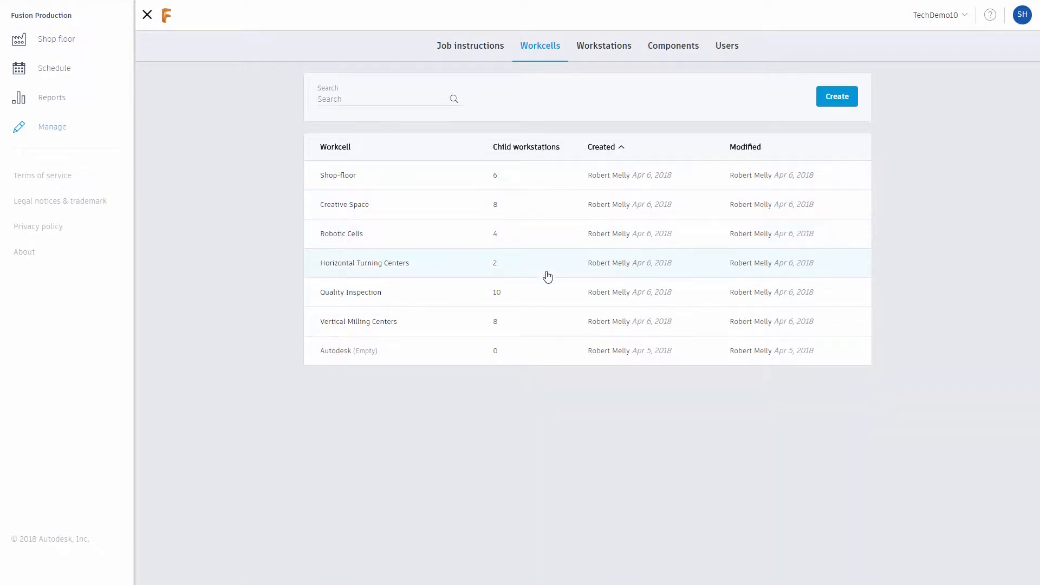
mouse_move(545, 351)
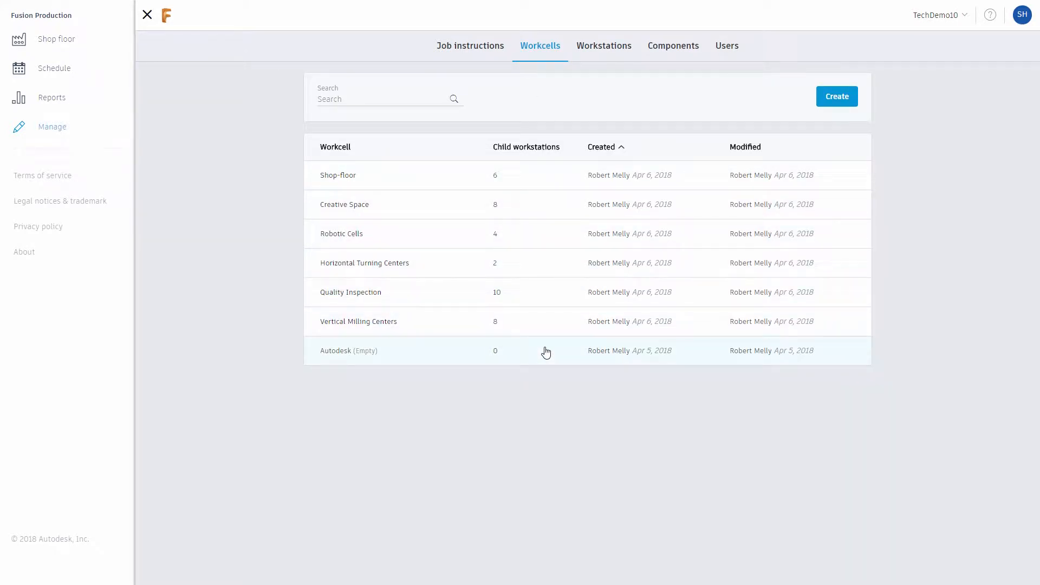
mouse_move(891, 166)
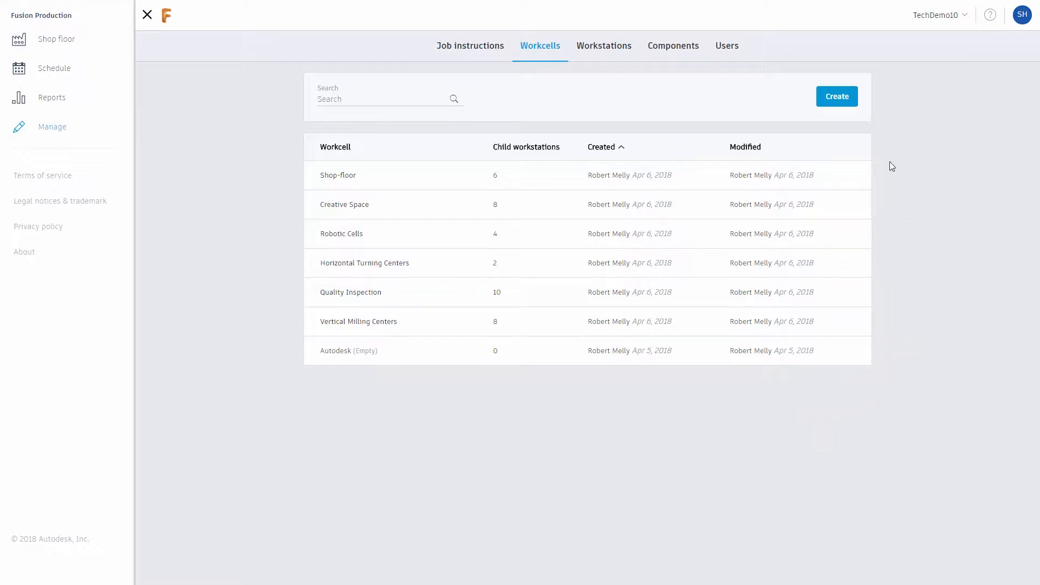
Create and save a new workcell named '3 Axis Milling'
left_click(836, 97)
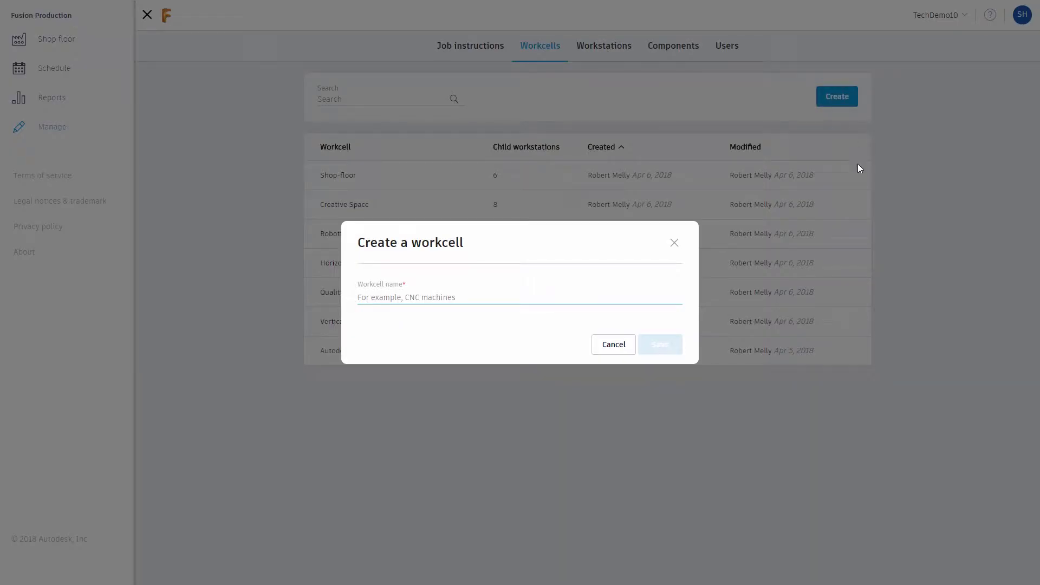
mouse_move(853, 193)
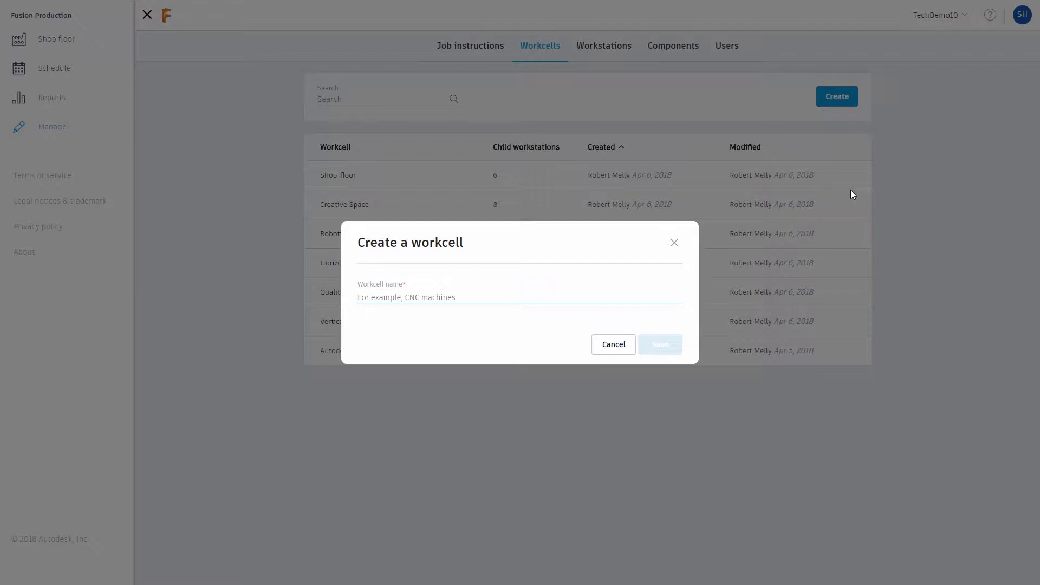
type("3 Axis")
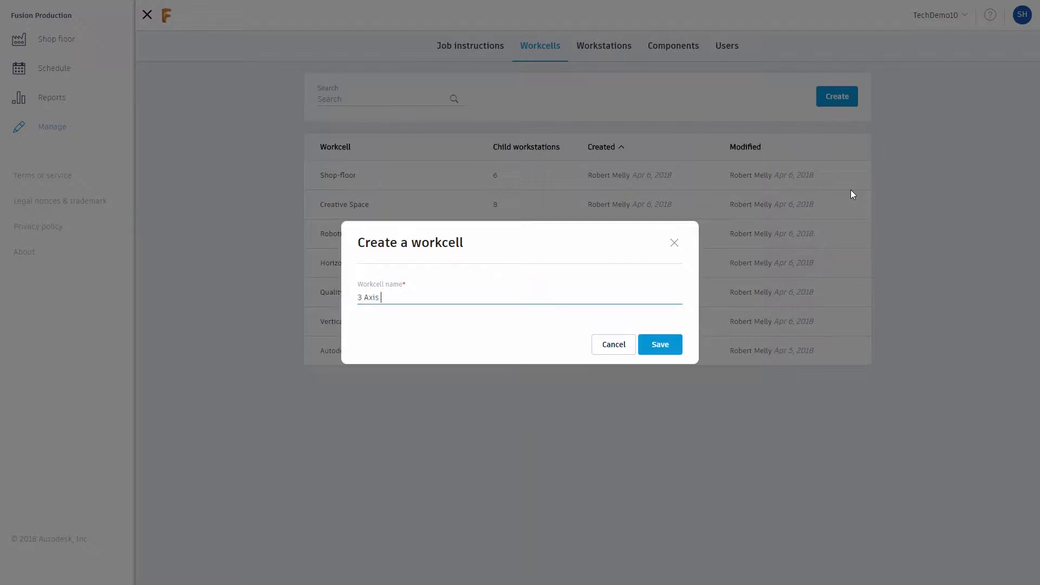
type("Milling")
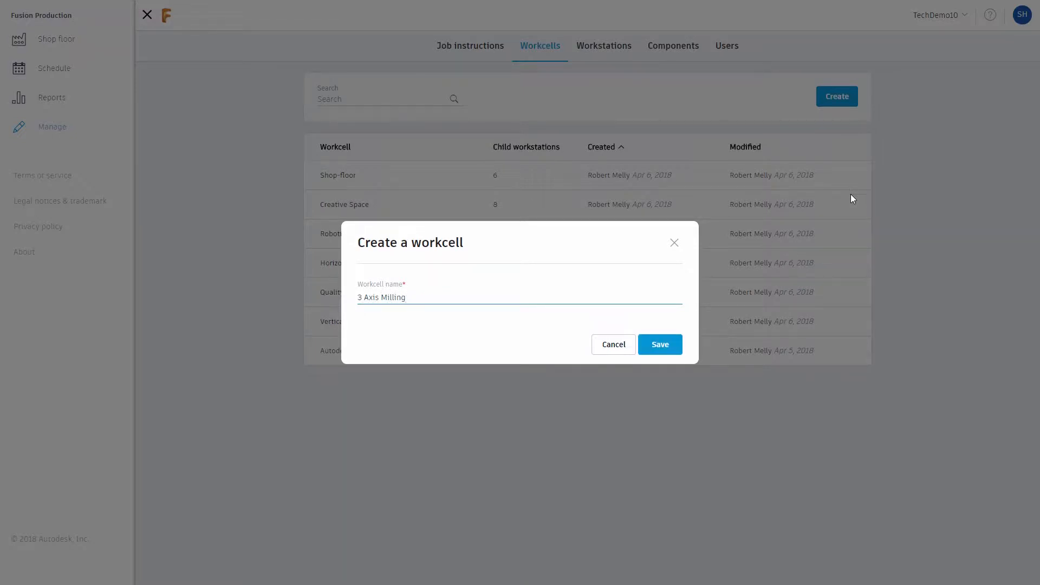
left_click(659, 345)
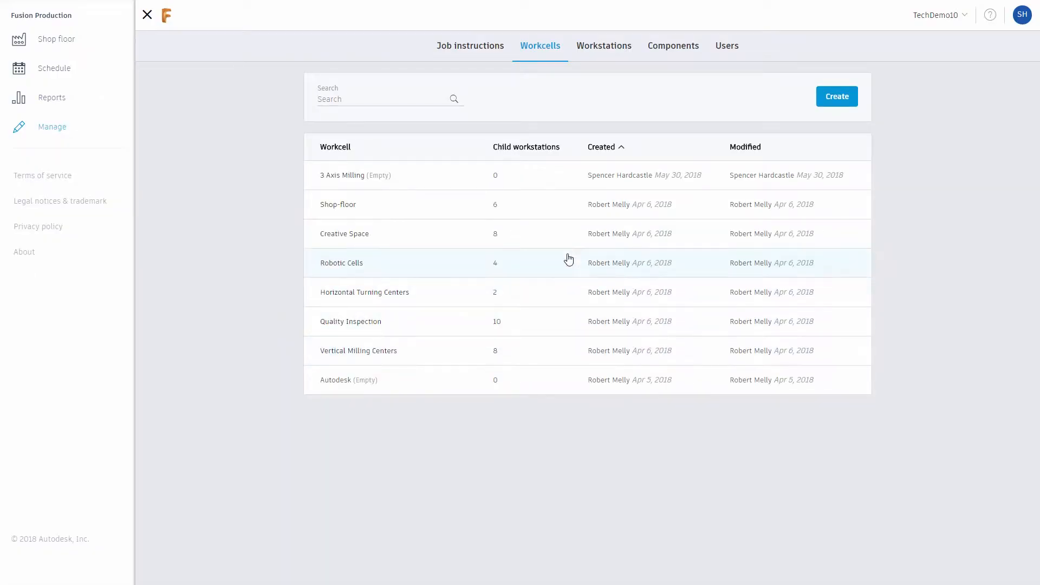
mouse_move(821, 186)
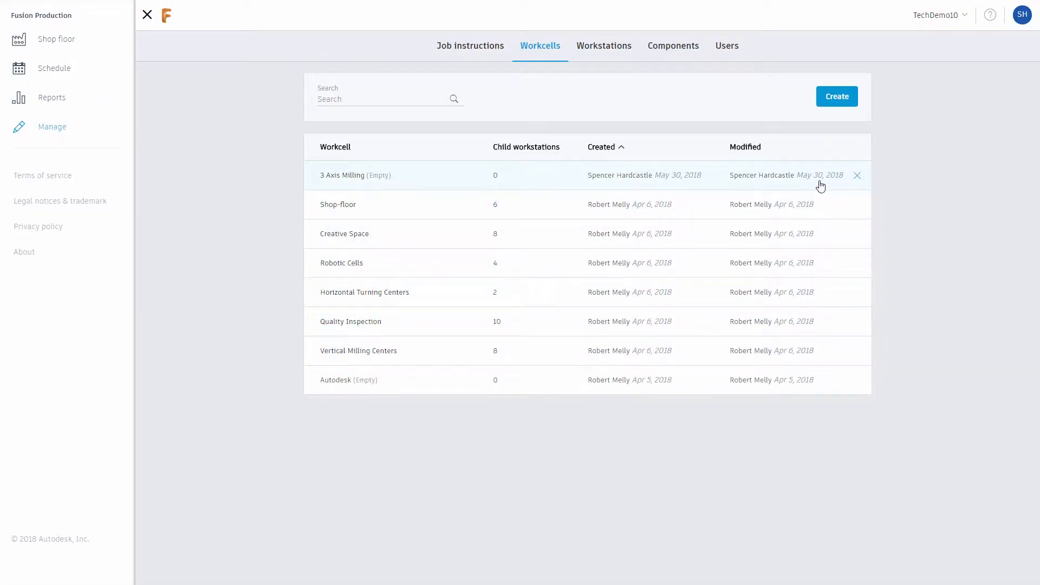
mouse_move(860, 181)
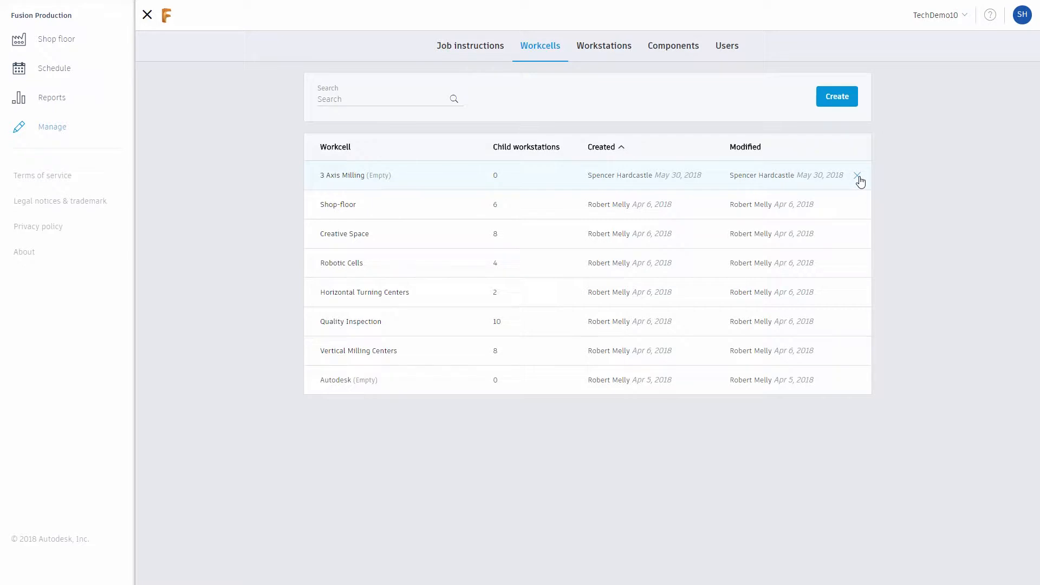
mouse_move(599, 57)
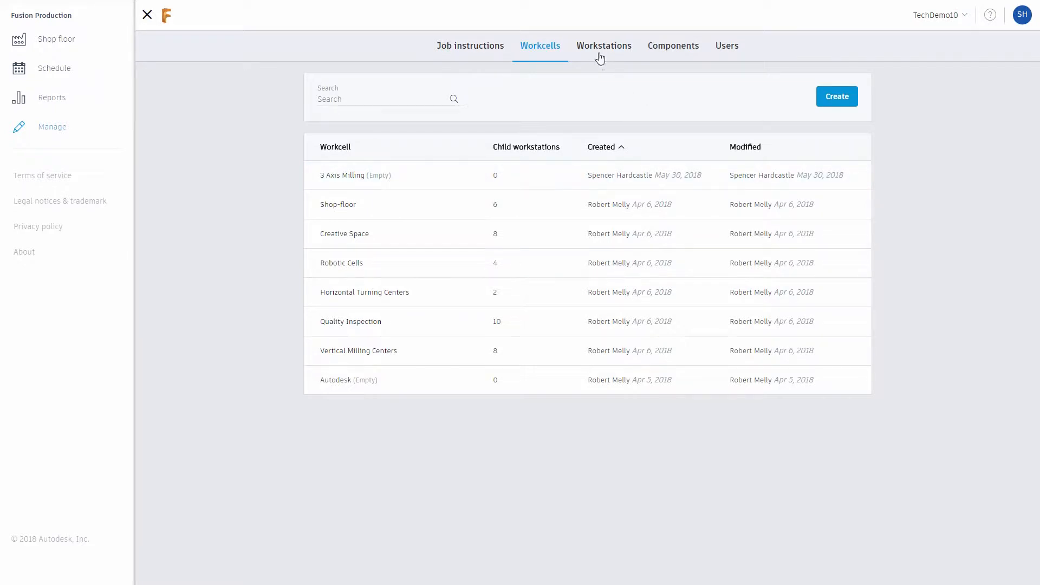
Filter the workstations list to 3 Axis Milling and start a new workstation
left_click(598, 45)
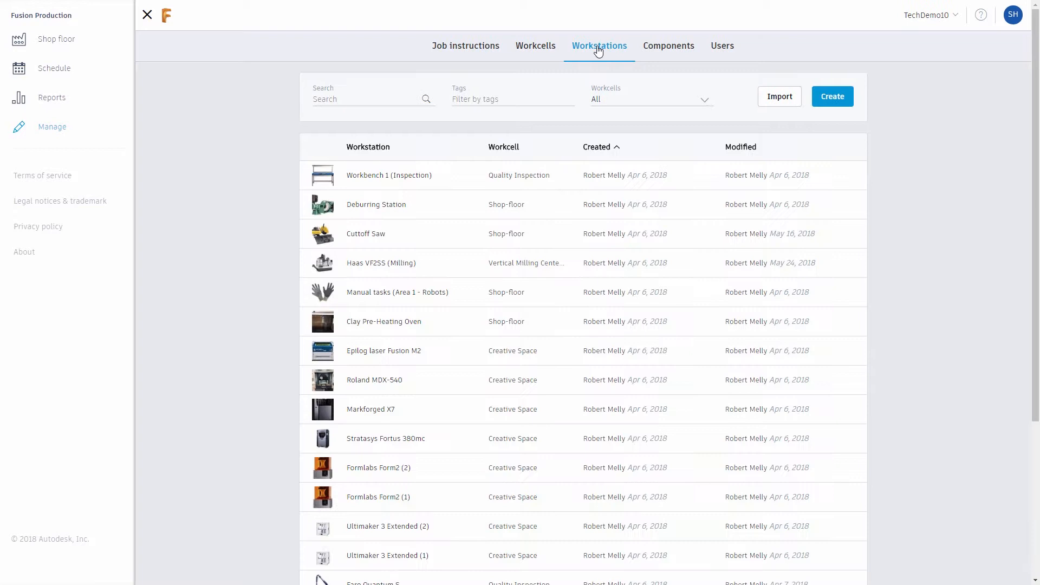
mouse_move(564, 238)
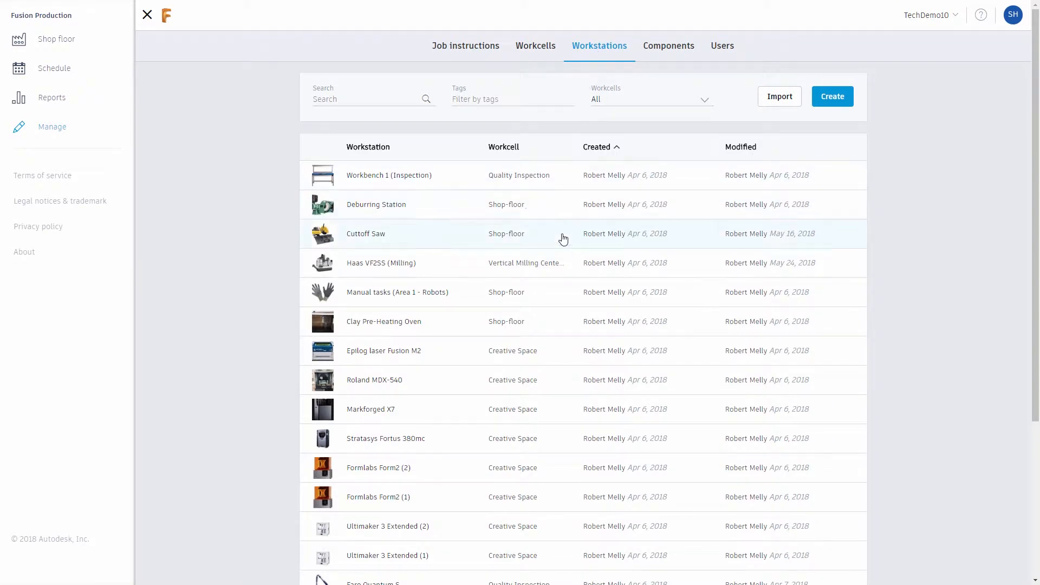
mouse_move(554, 335)
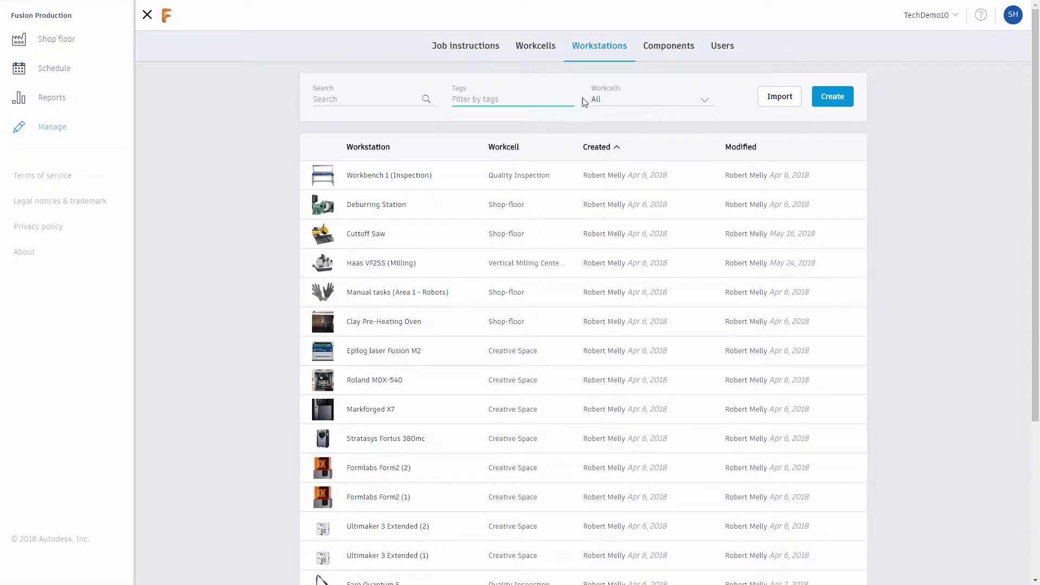
left_click(649, 99)
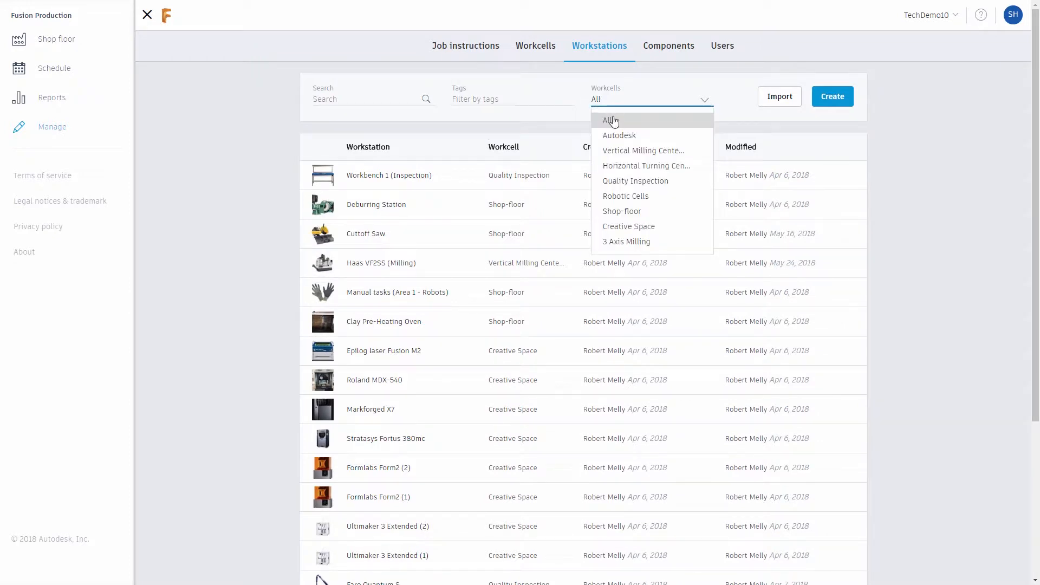
mouse_move(625, 240)
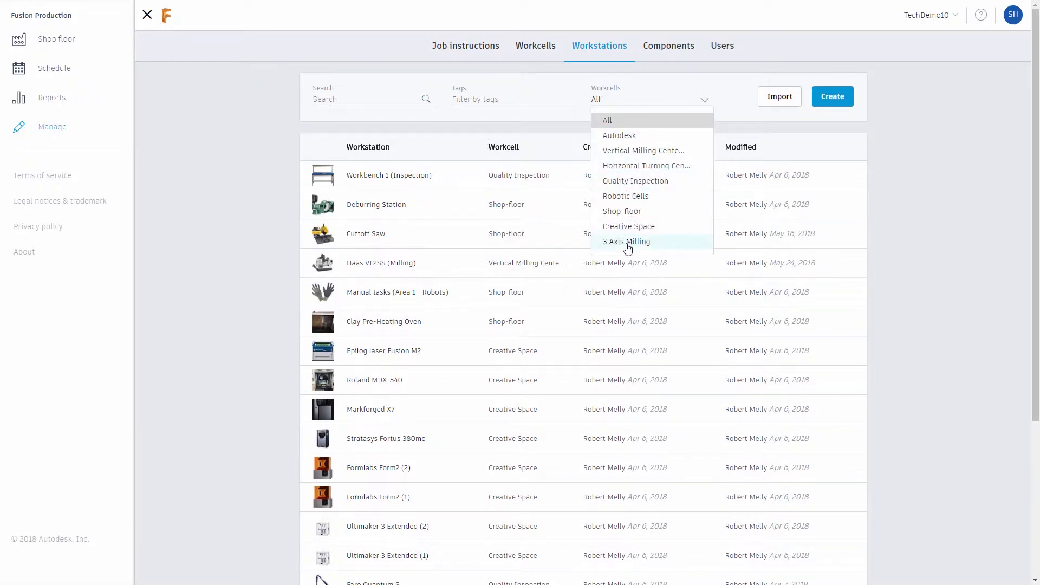
left_click(625, 240)
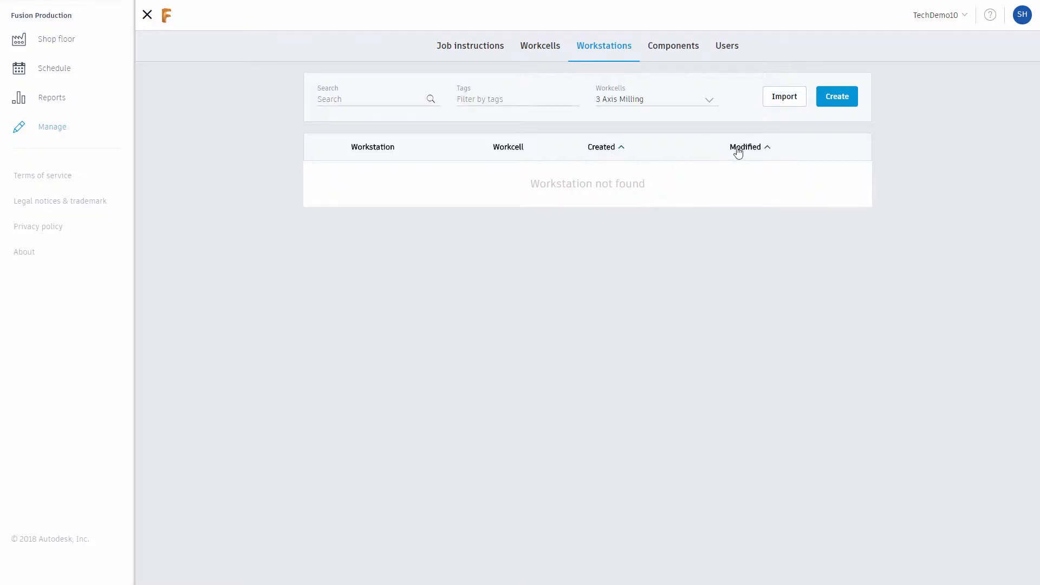
mouse_move(836, 96)
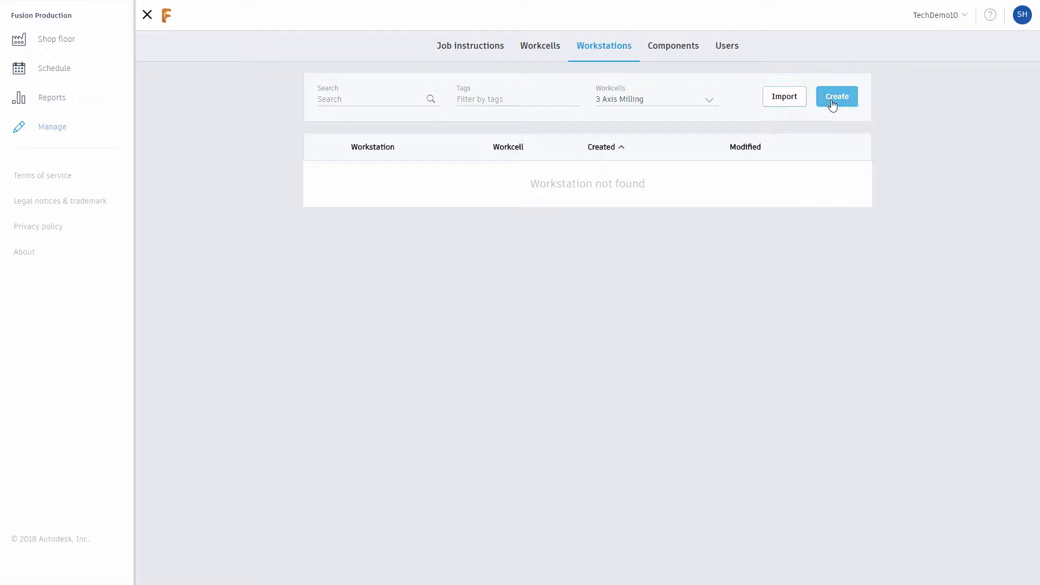
left_click(836, 97)
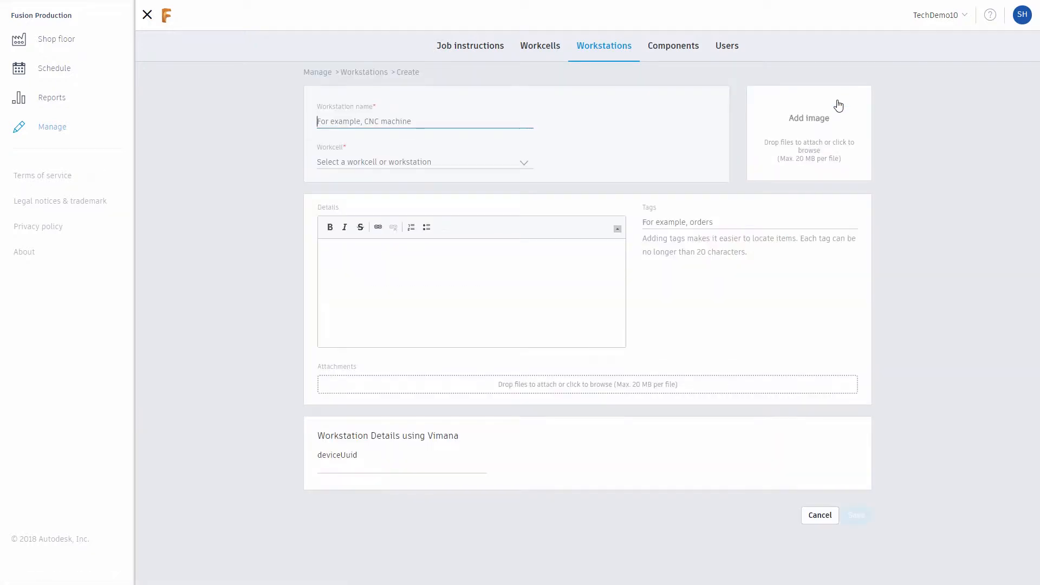
Name the workstation 'Haas Mill' and assign it to the 3 Axis Milling workcell
type("Haas")
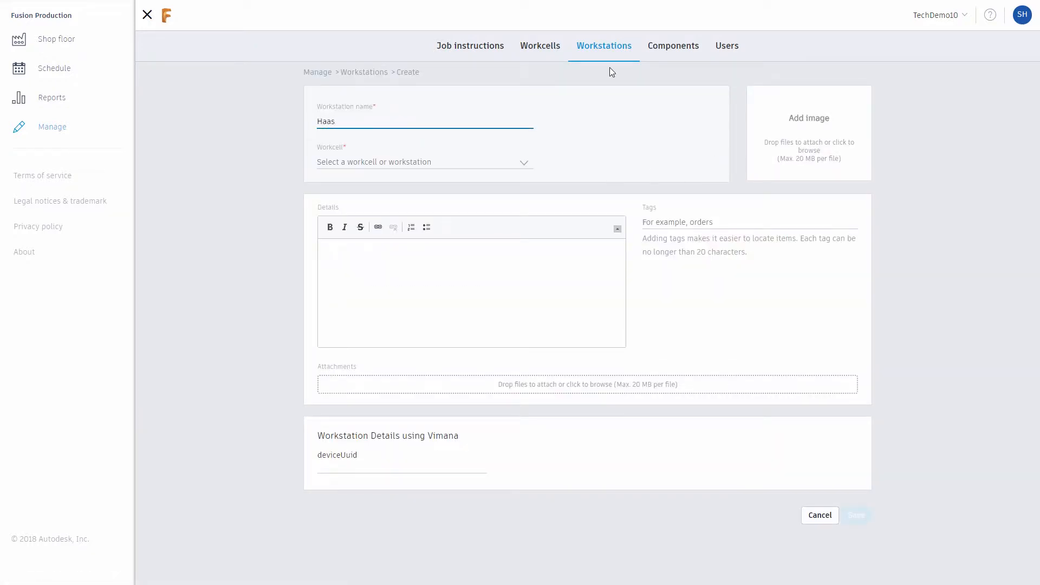
type("Mill")
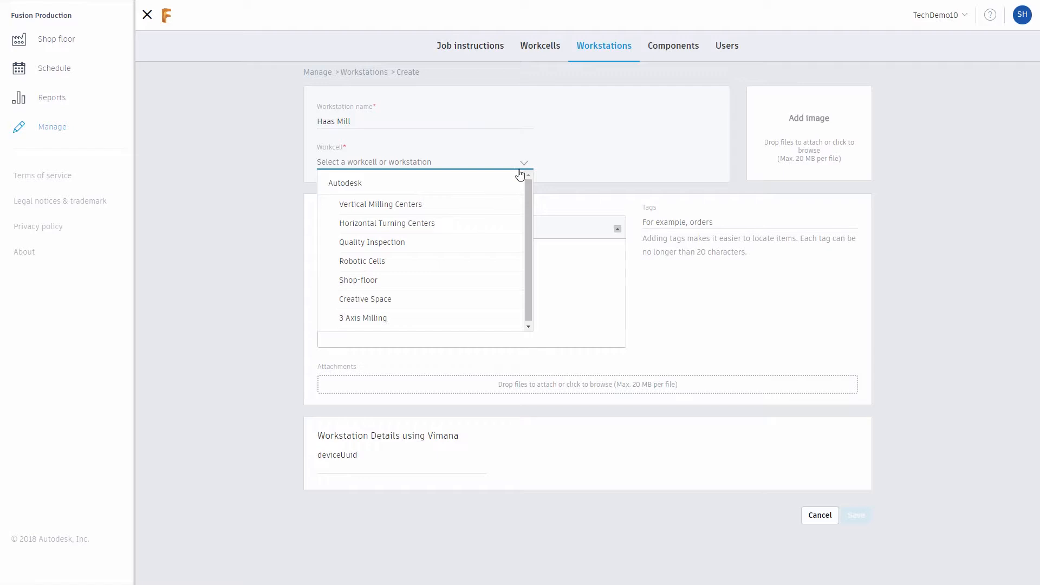
left_click(362, 318)
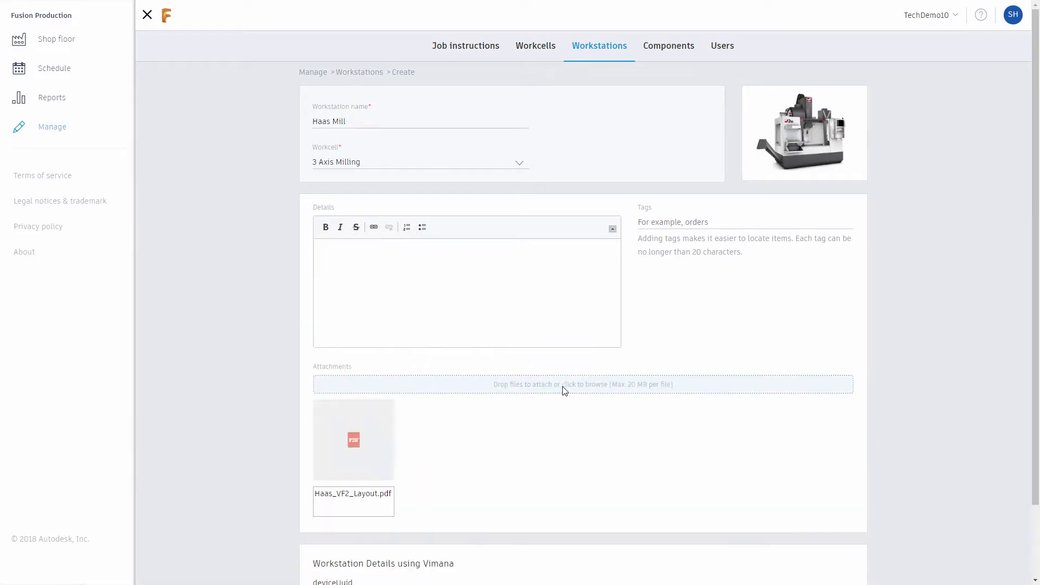
Enter details '3 Axis Milling Machine operating' and tags '3 axis, milling, haas'
type("3 Axis Mi")
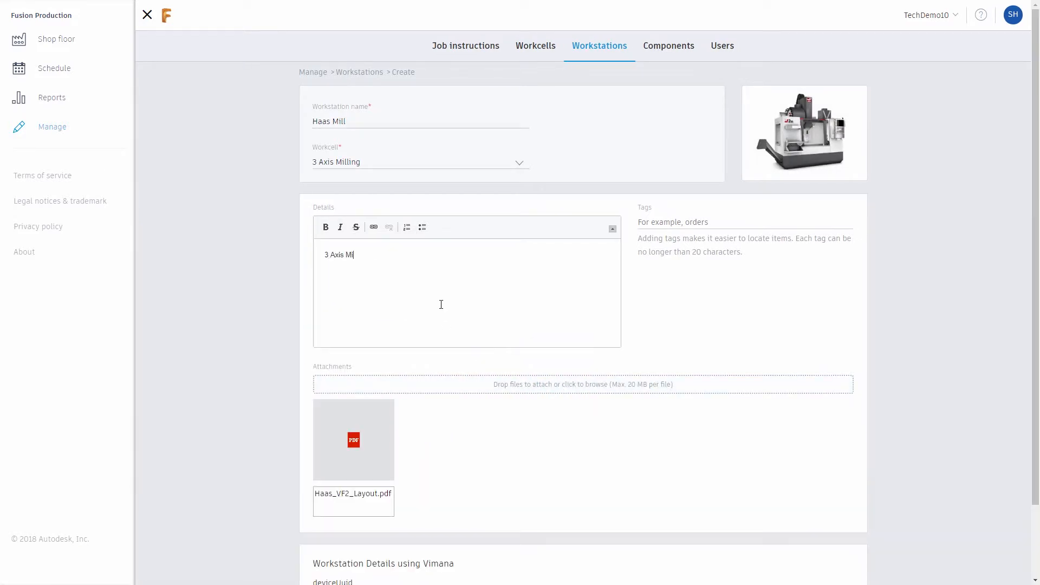
type("ling Machine")
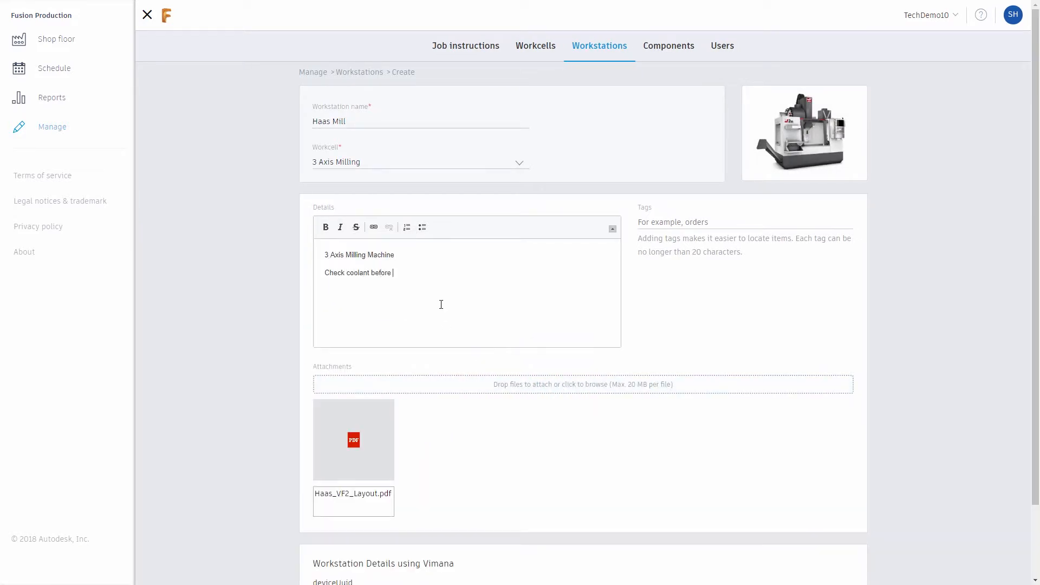
type("operating")
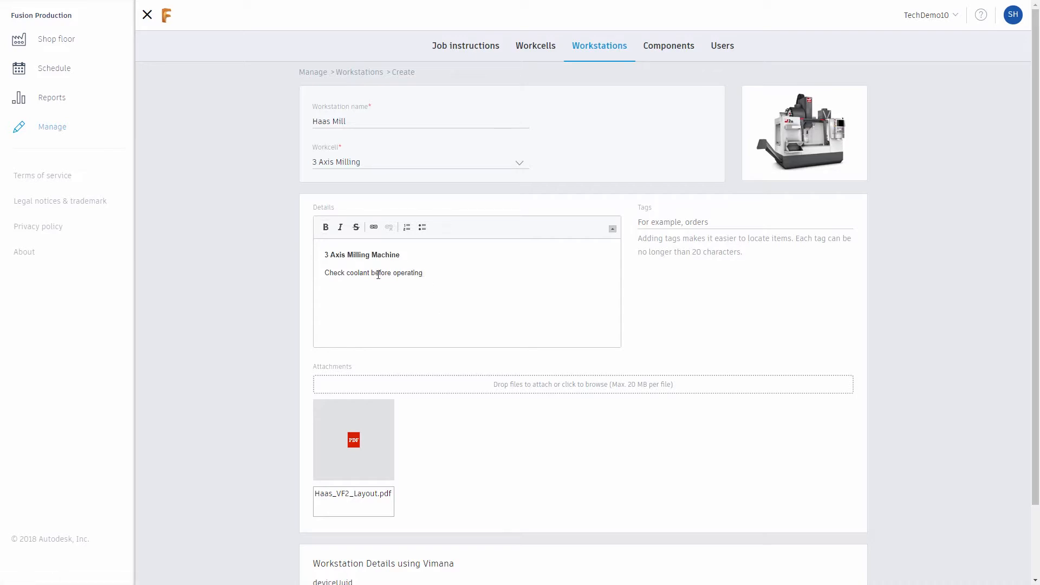
type("3 axis, milling, haas")
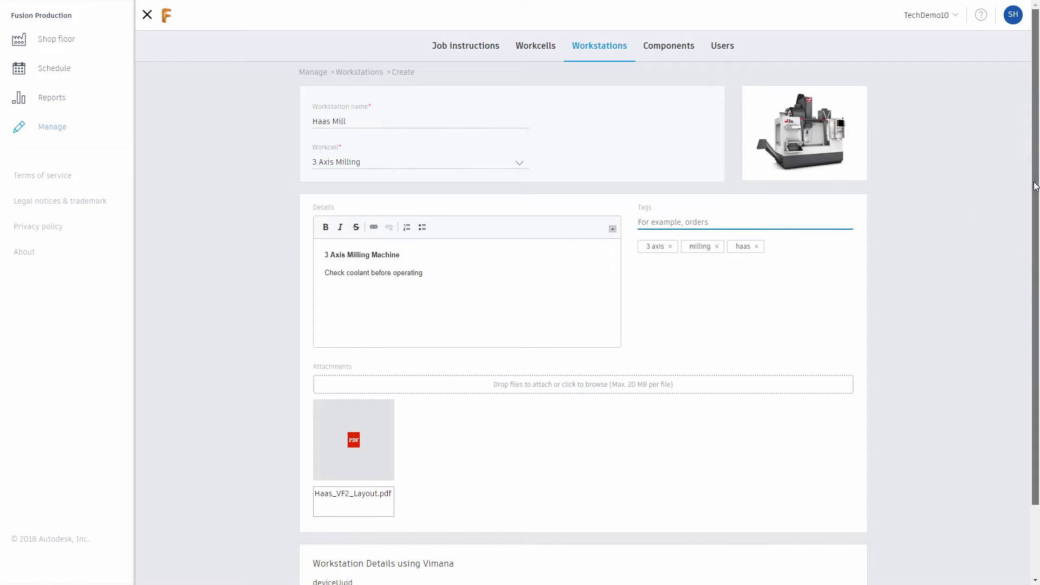
scroll("down", 3)
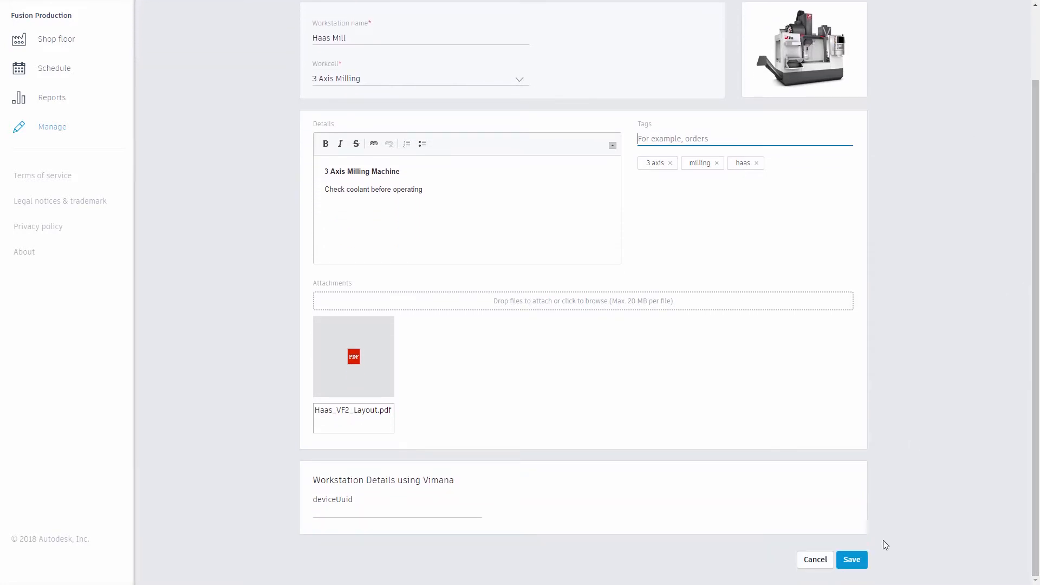
Save the Haas Mill workstation and review its details and actions menu
left_click(851, 559)
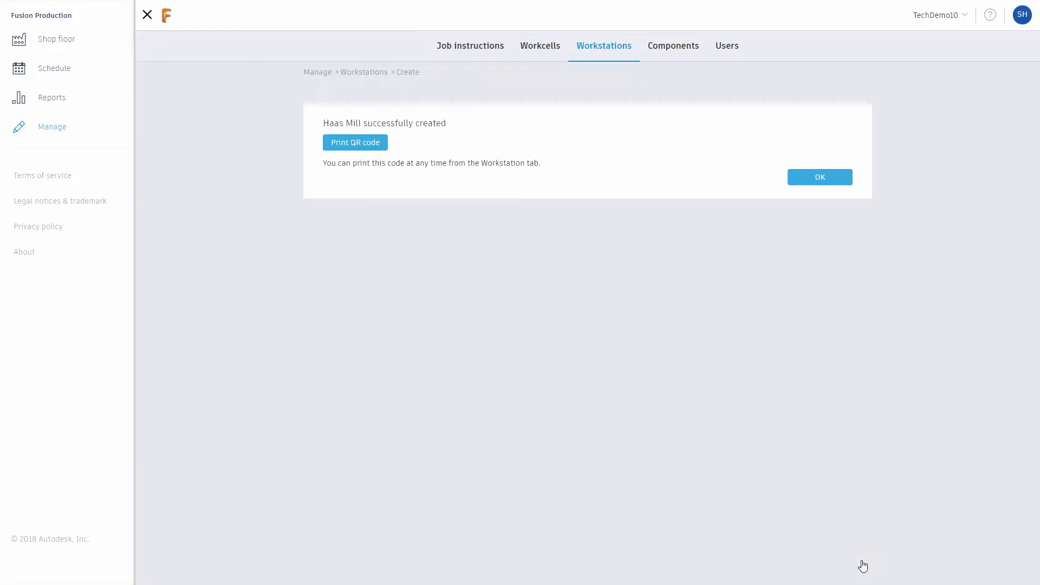
mouse_move(366, 146)
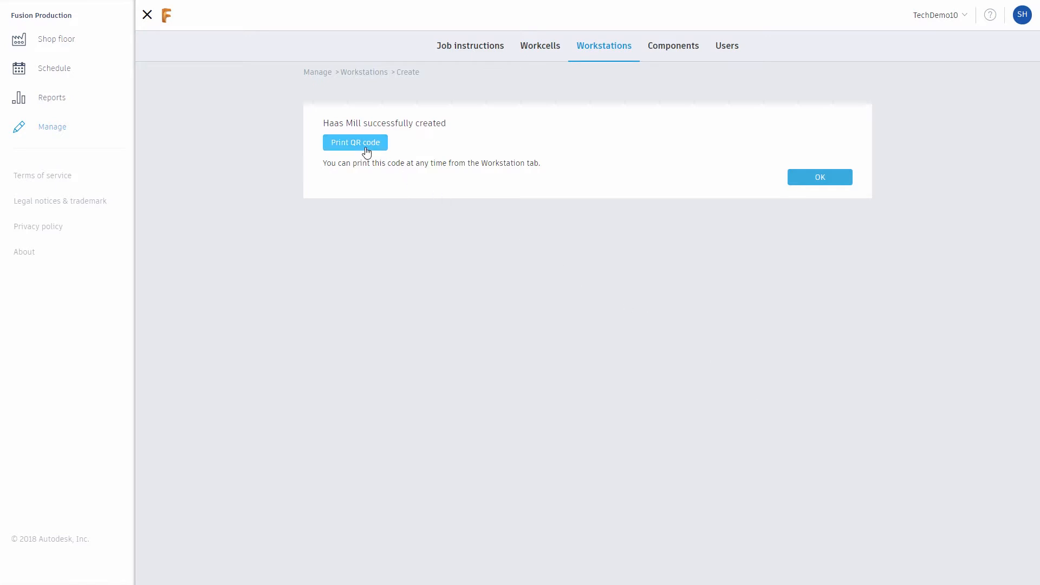
left_click(819, 177)
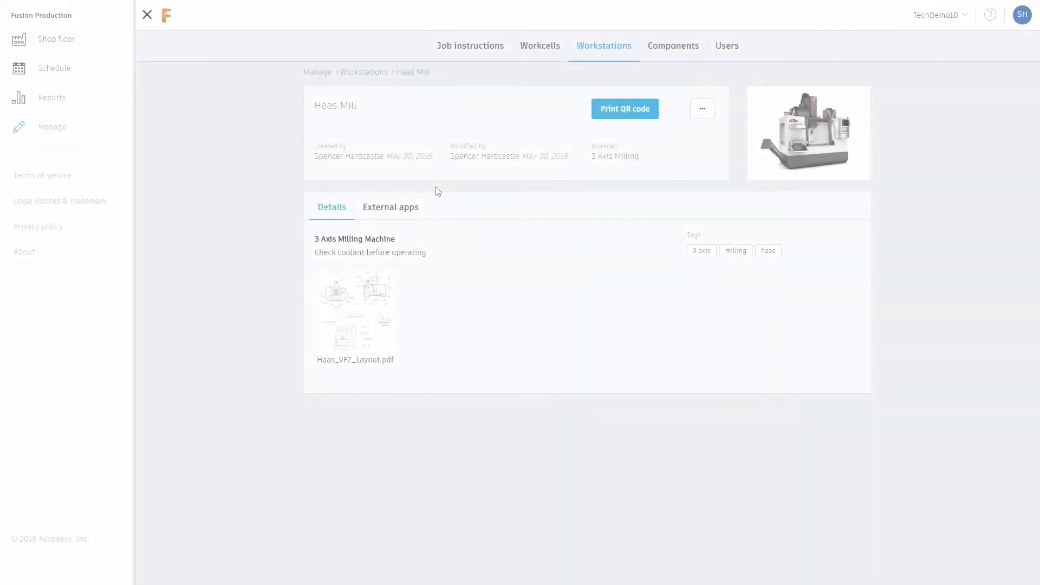
left_click(701, 108)
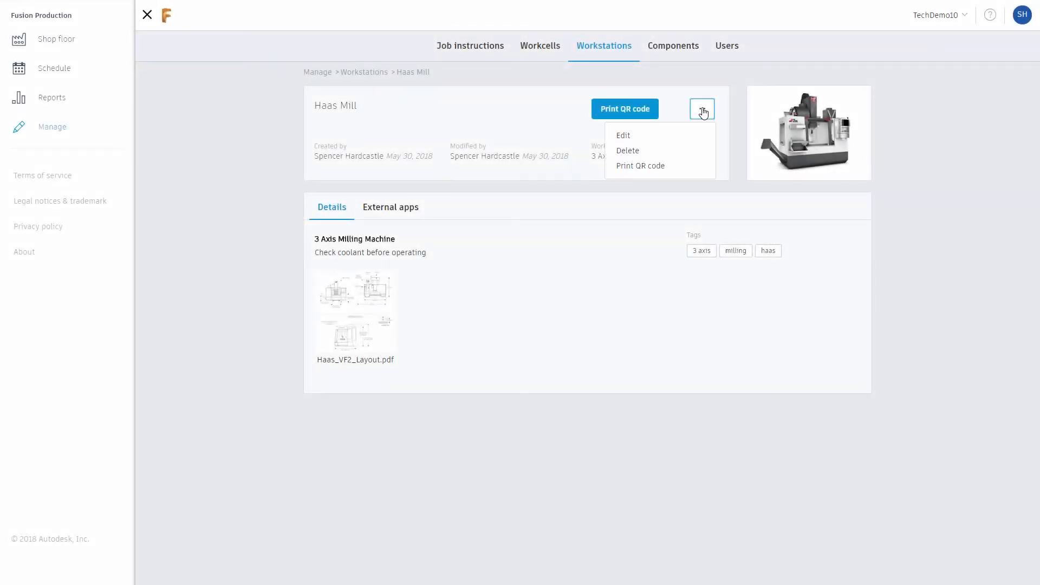
mouse_move(698, 151)
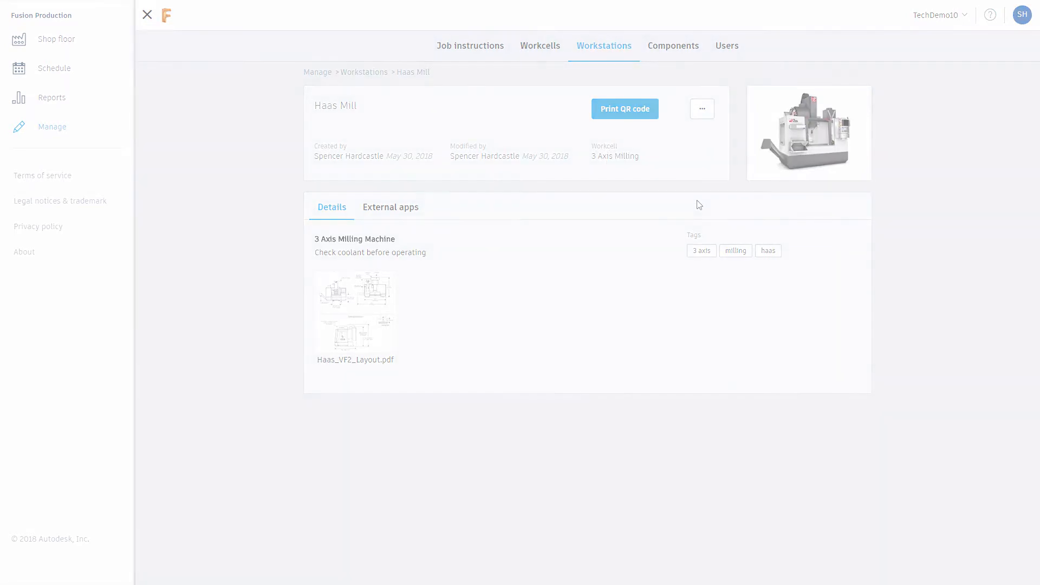
Return to the workstations list and bring up the CSV batch import
left_click(364, 72)
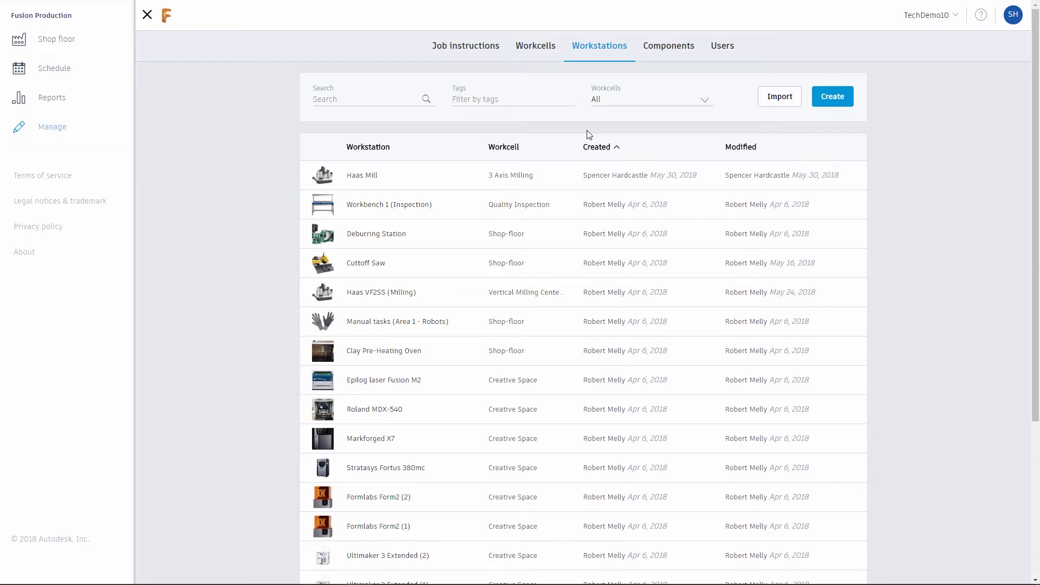
left_click(779, 96)
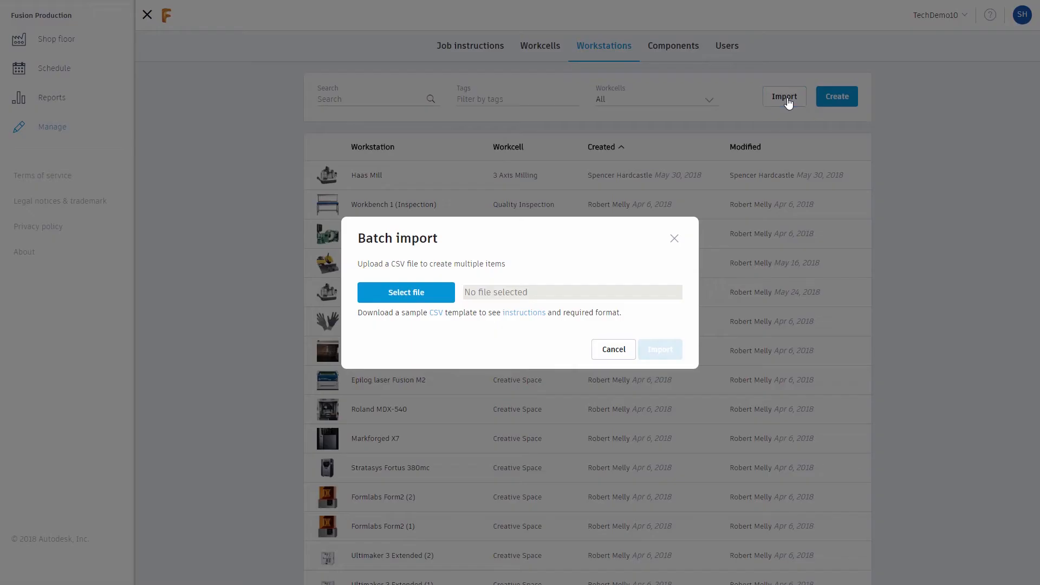
mouse_move(603, 325)
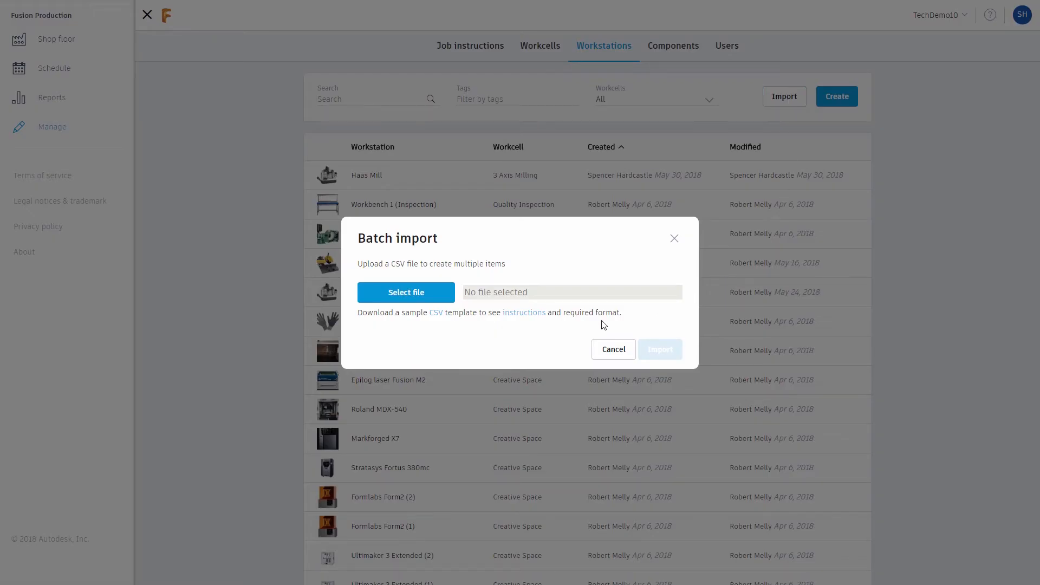